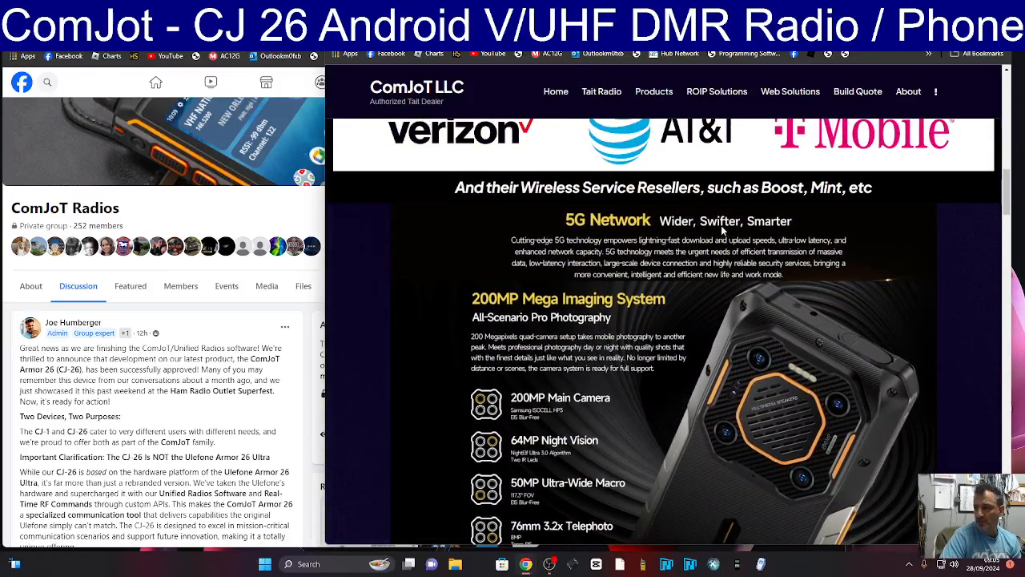
Step: Scroll the CJ-26 page through the 5G, camera and feature grid to the 33W Fast Dock Charging section
{"action": "scroll", "scroll_direction": "up", "scroll_amount": 3}
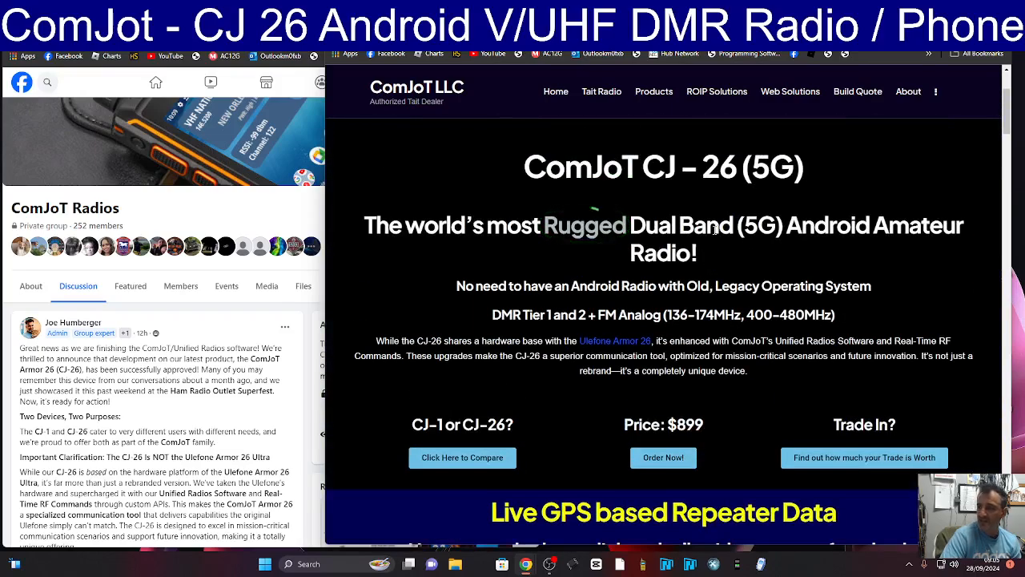
{"action": "scroll", "scroll_direction": "down", "scroll_amount": 3}
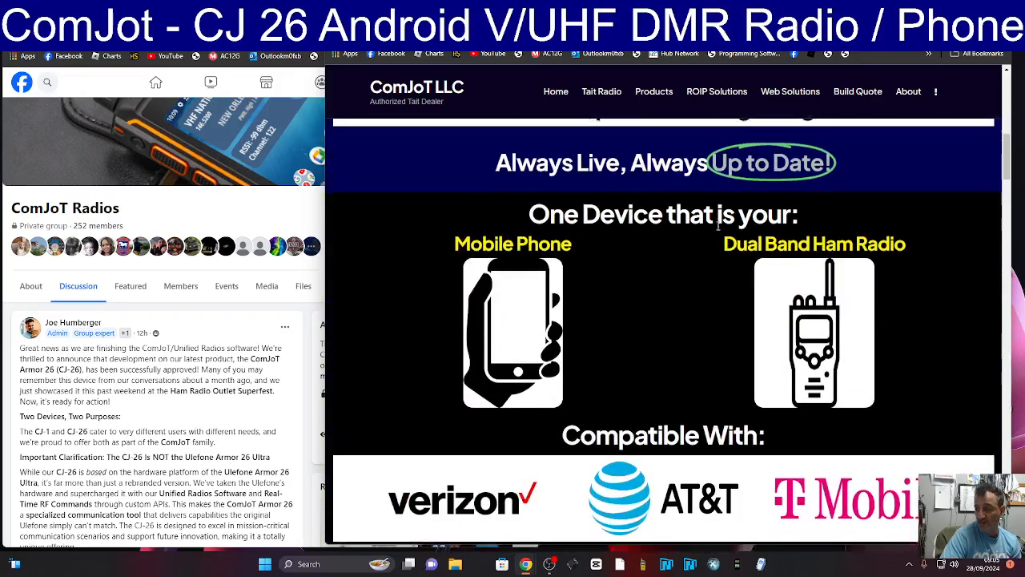
{"action": "scroll", "scroll_direction": "down", "scroll_amount": 3}
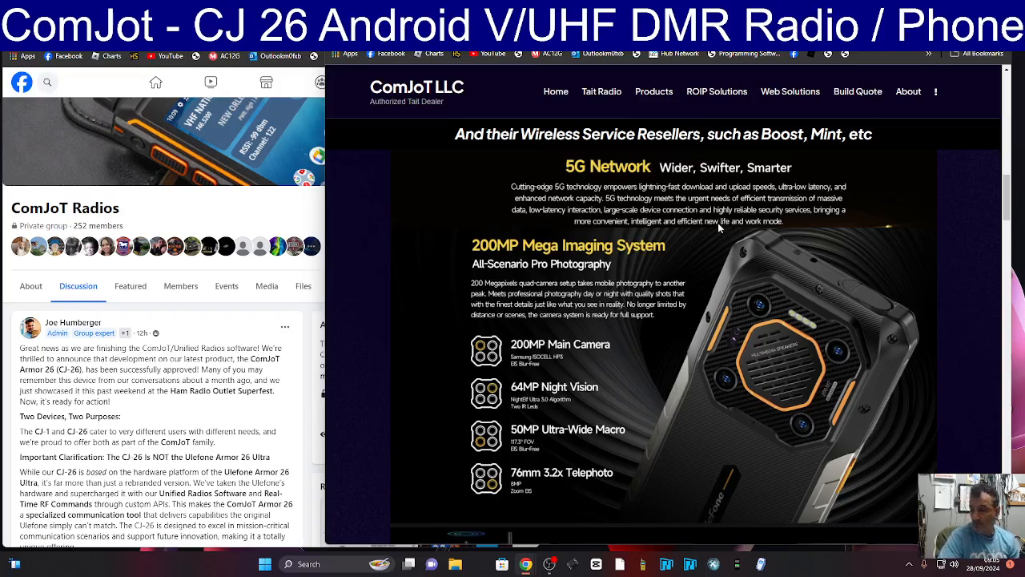
{"action": "scroll", "scroll_direction": "down", "scroll_amount": 3}
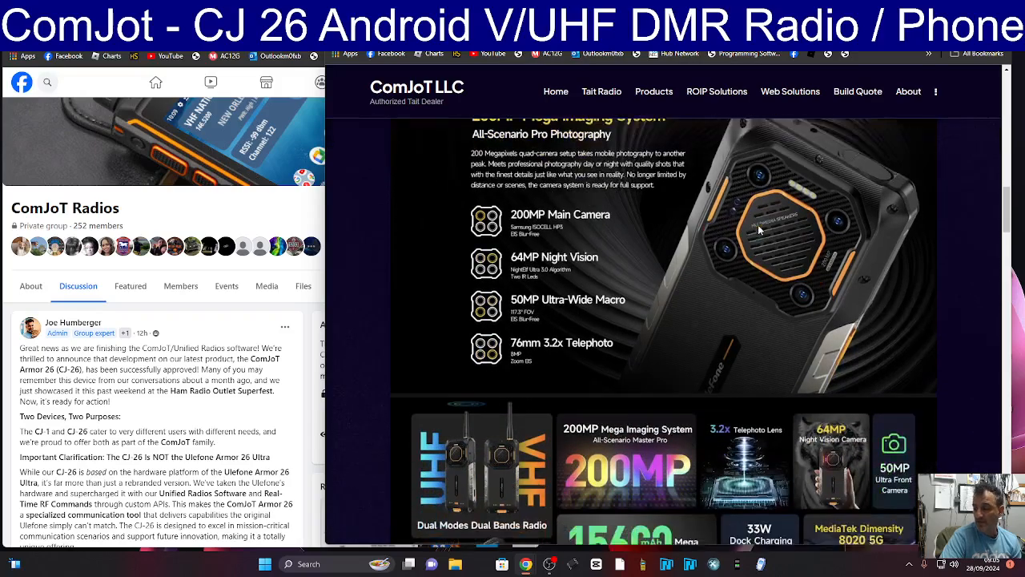
{"action": "scroll", "scroll_direction": "down", "scroll_amount": 3}
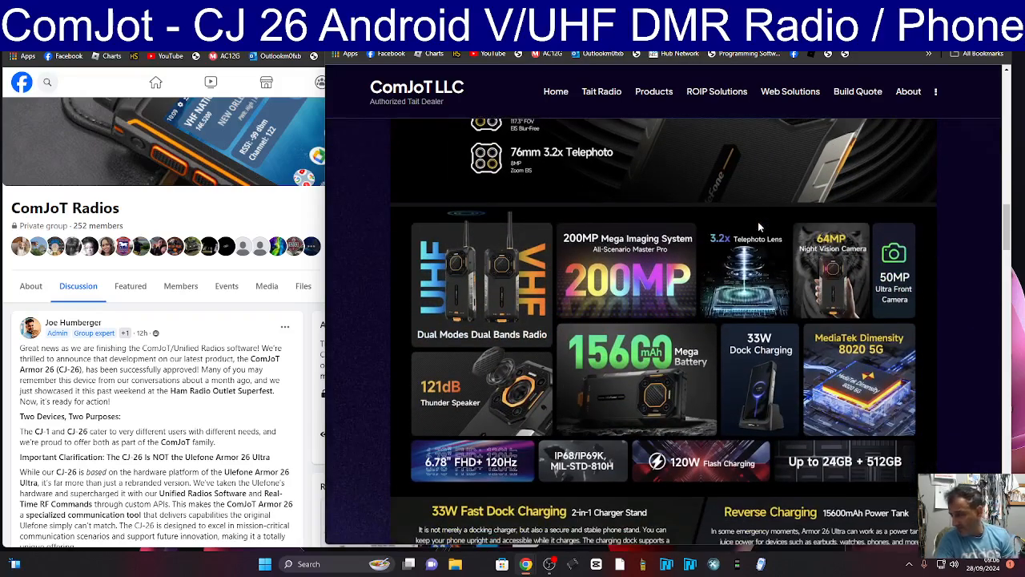
{"action": "scroll", "scroll_direction": "down", "scroll_amount": 3}
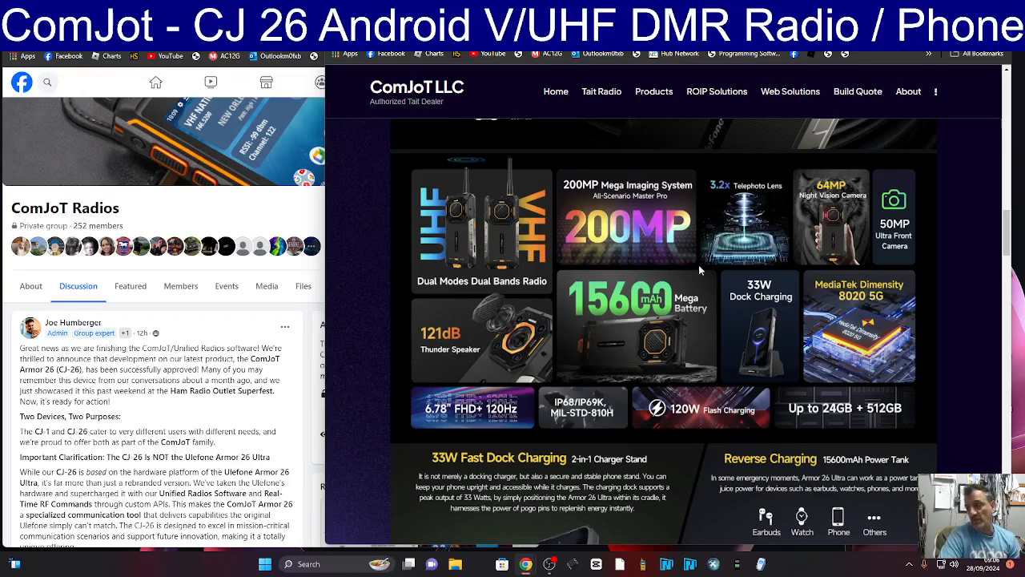
{"action": "scroll", "scroll_direction": "down", "scroll_amount": 3}
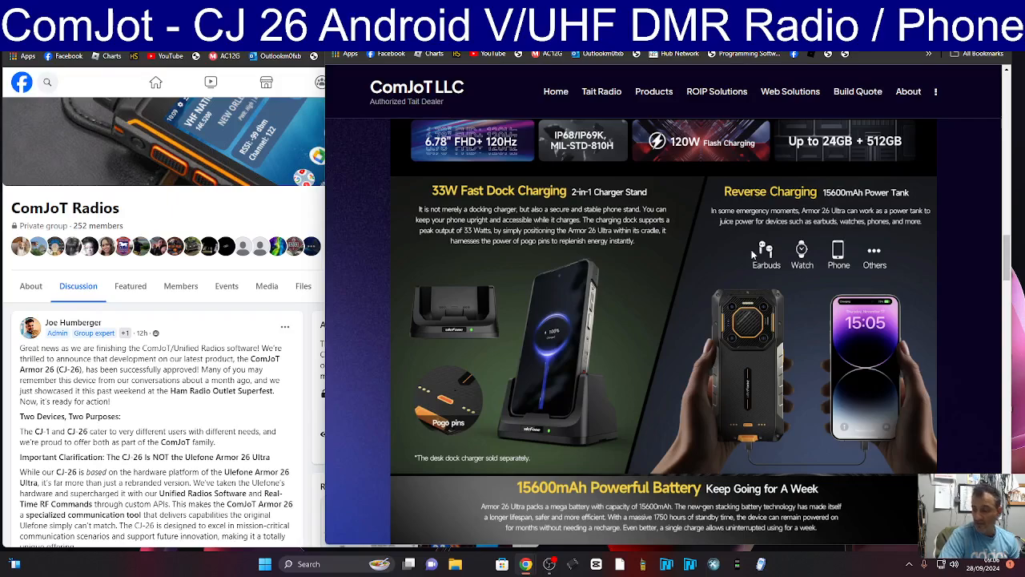
{"action": "mouse_move", "coordinate": [683, 295]}
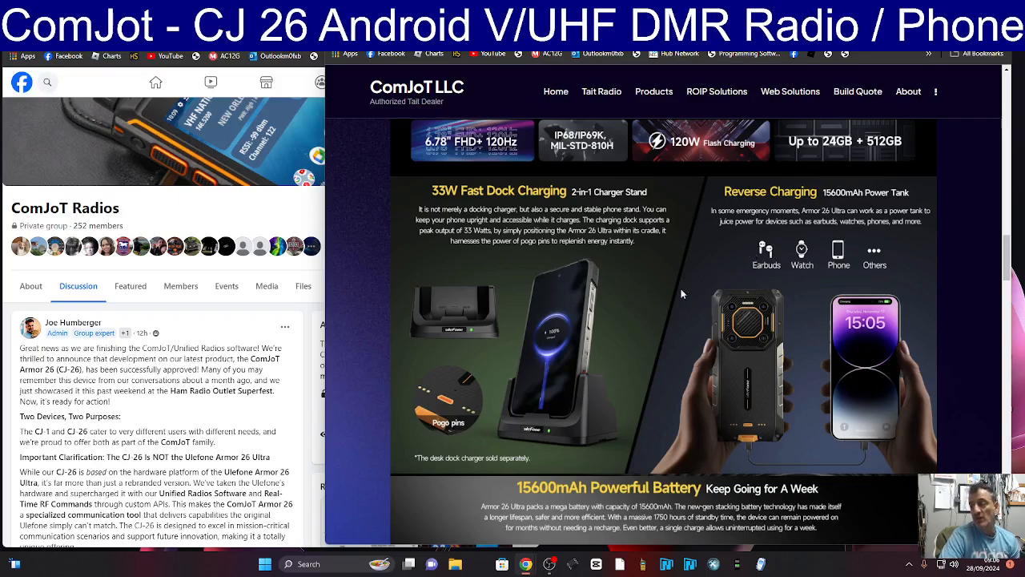
{"action": "mouse_move", "coordinate": [641, 301]}
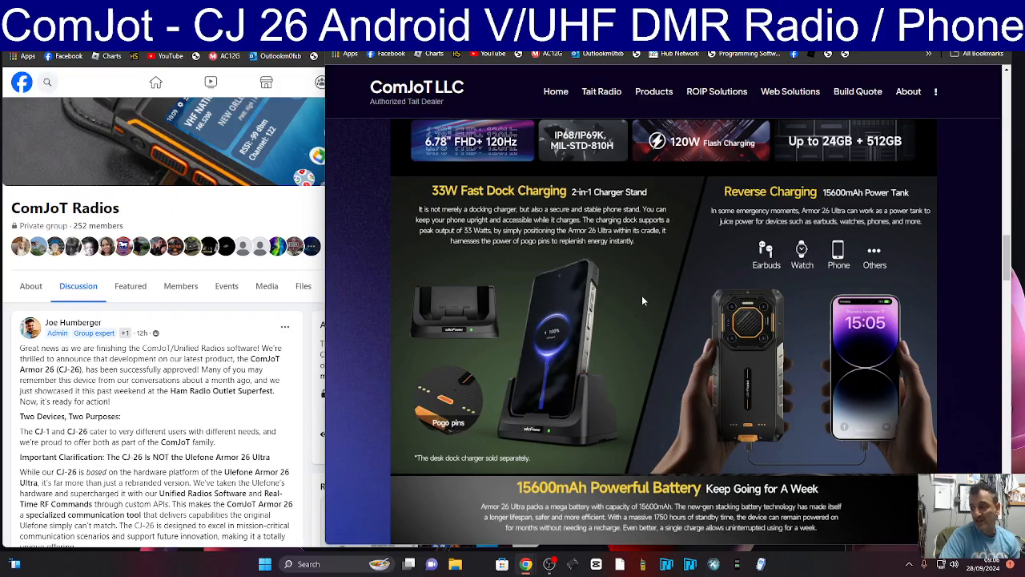
{"action": "mouse_move", "coordinate": [660, 285]}
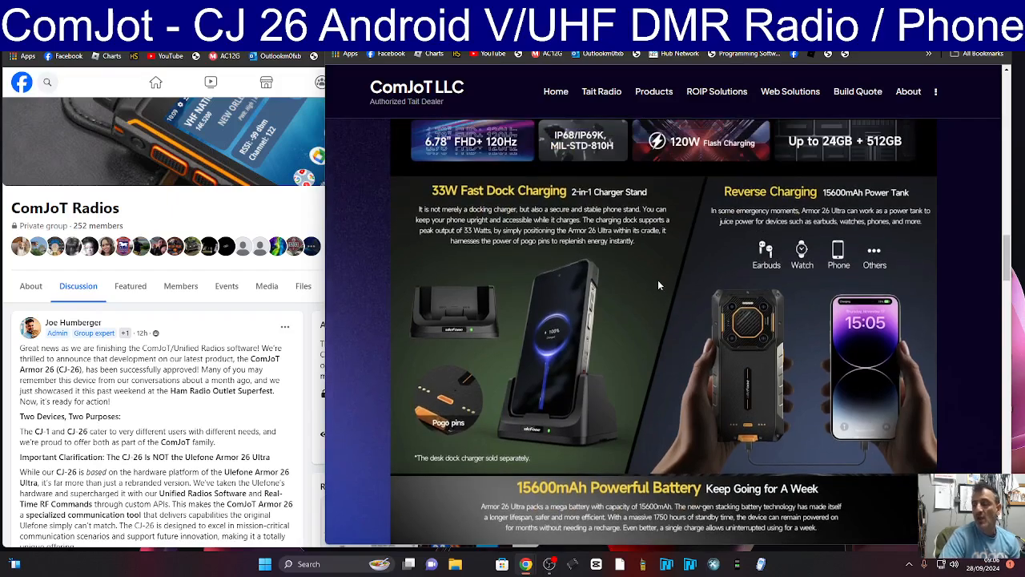
{"action": "mouse_move", "coordinate": [655, 282]}
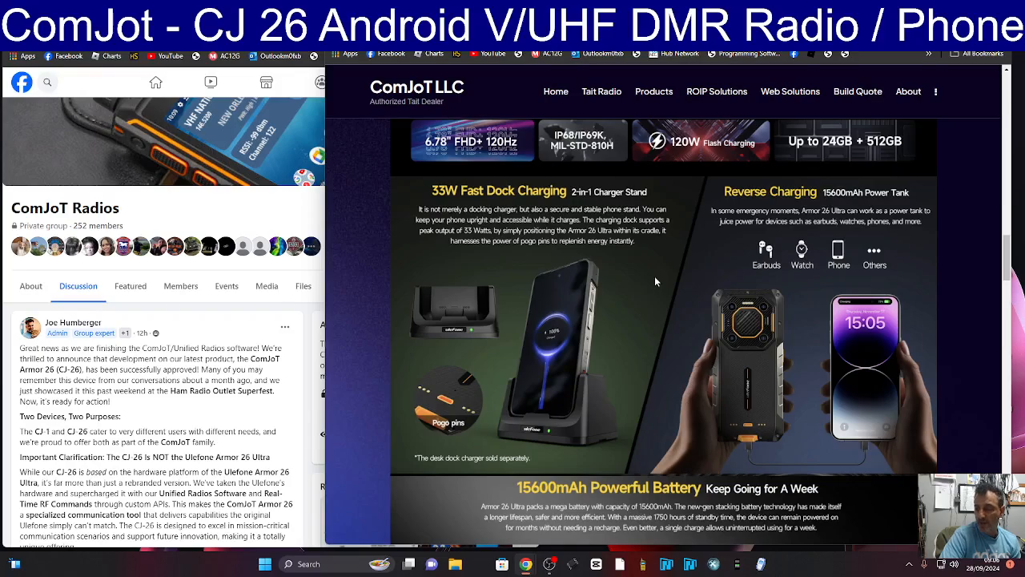
Step: Scroll past the 15600mAh battery, Gorilla Glass 5 and 121dB speaker sections to the Armor 26 BASIC INFO table
{"action": "scroll", "scroll_direction": "down", "scroll_amount": 3}
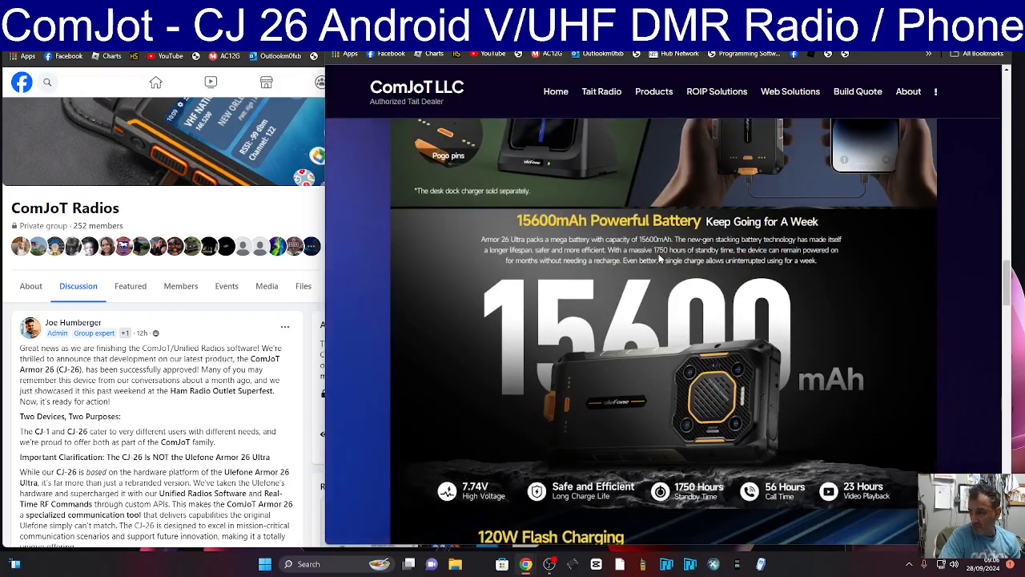
{"action": "scroll", "scroll_direction": "down", "scroll_amount": 3}
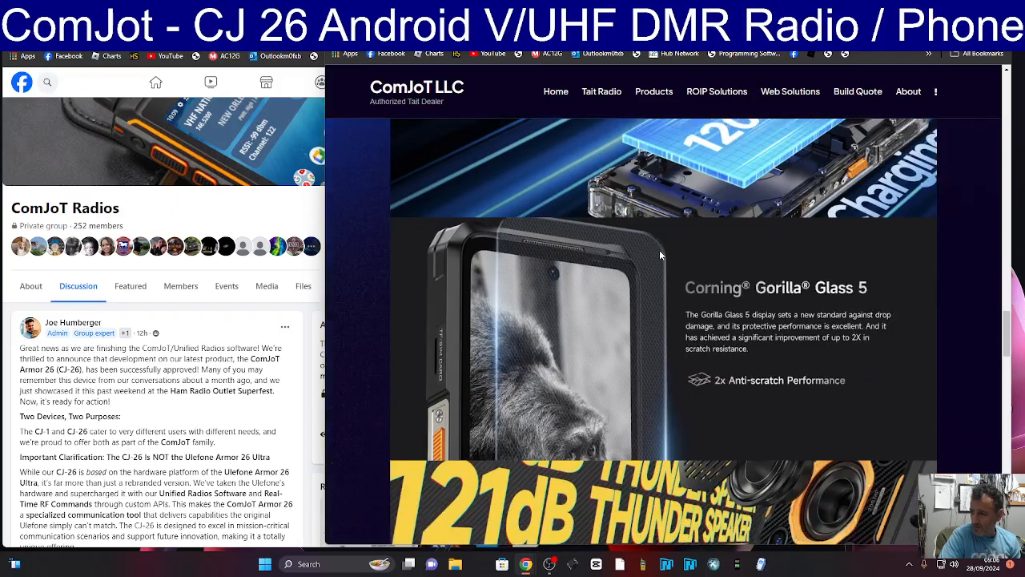
{"action": "scroll", "scroll_direction": "down", "scroll_amount": 3}
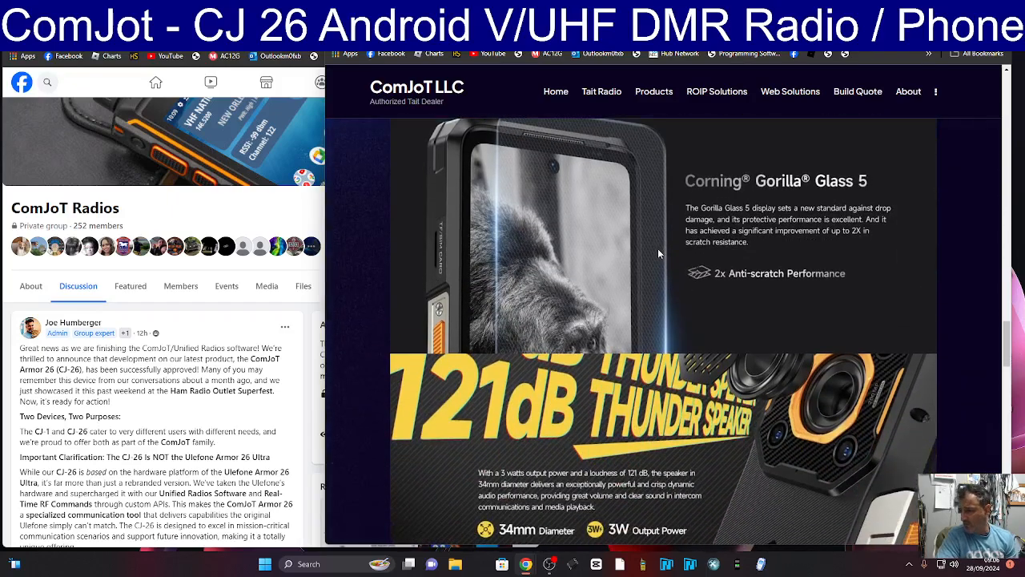
{"action": "scroll", "scroll_direction": "down", "scroll_amount": 3}
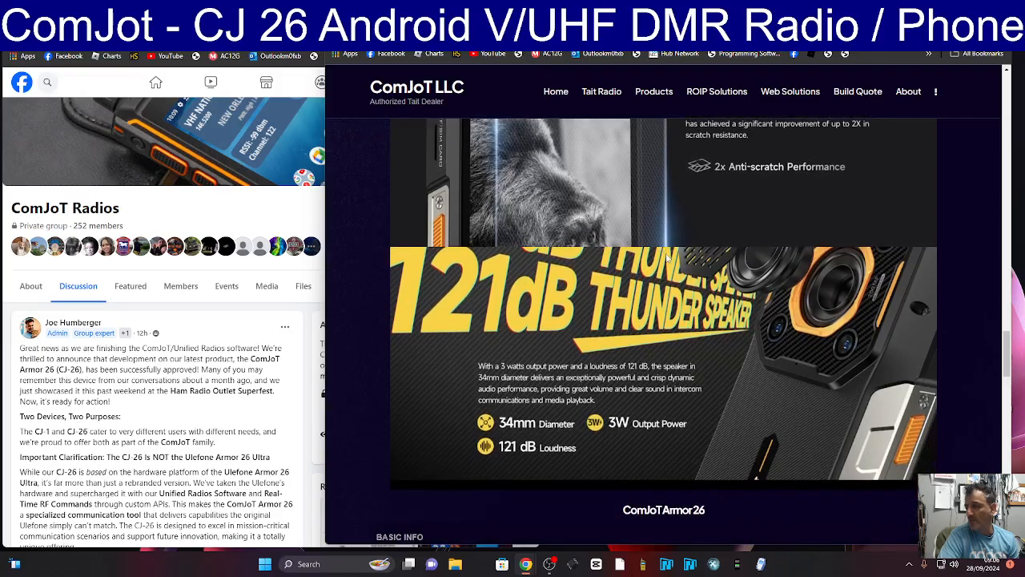
{"action": "scroll", "scroll_direction": "down", "scroll_amount": 3}
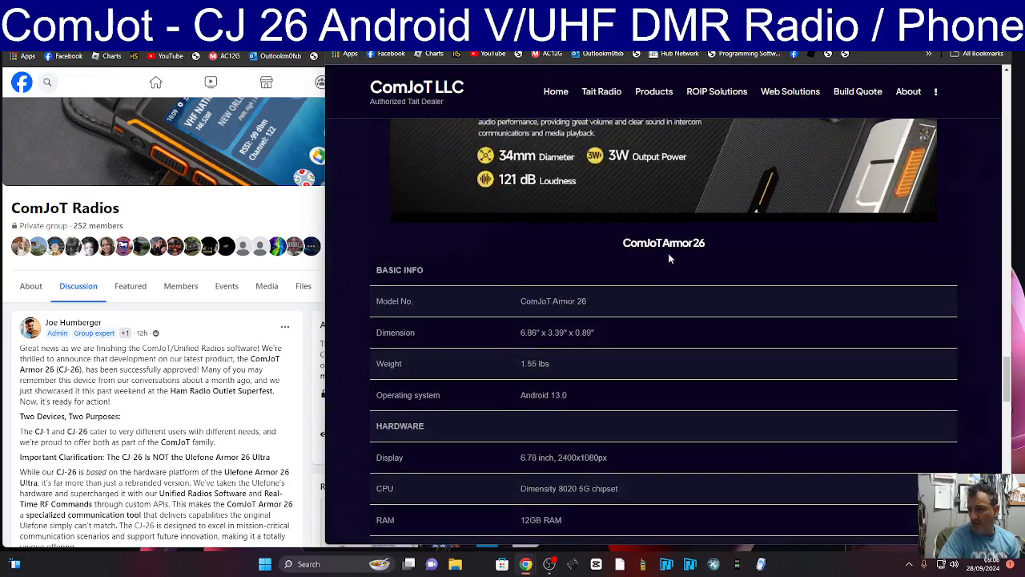
Step: Scroll through the Hardware, Network & Connectivity, Interfaces and Reliability spec tables to the battery details
{"action": "scroll", "scroll_direction": "down", "scroll_amount": 3}
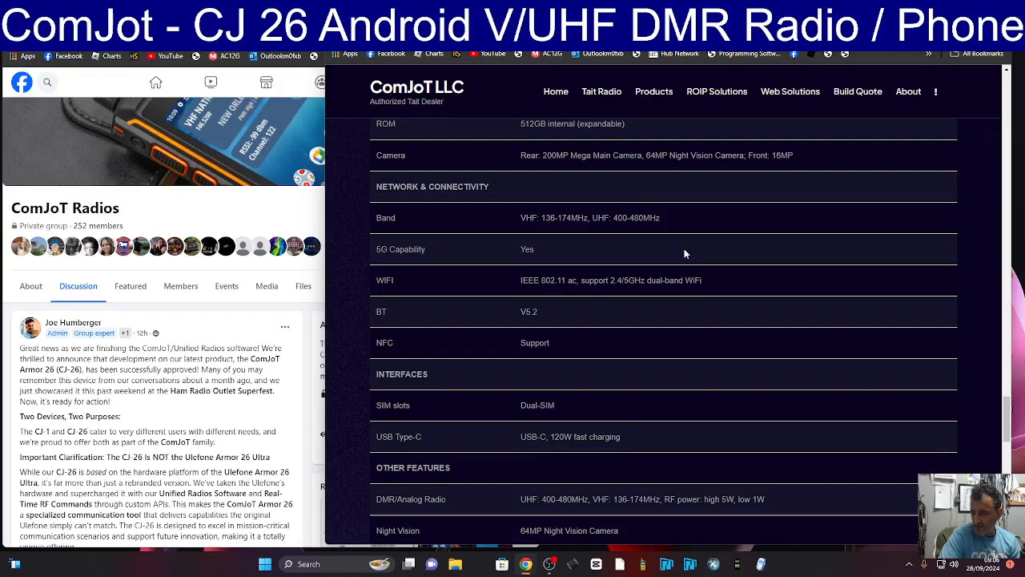
{"action": "scroll", "scroll_direction": "up", "scroll_amount": 3}
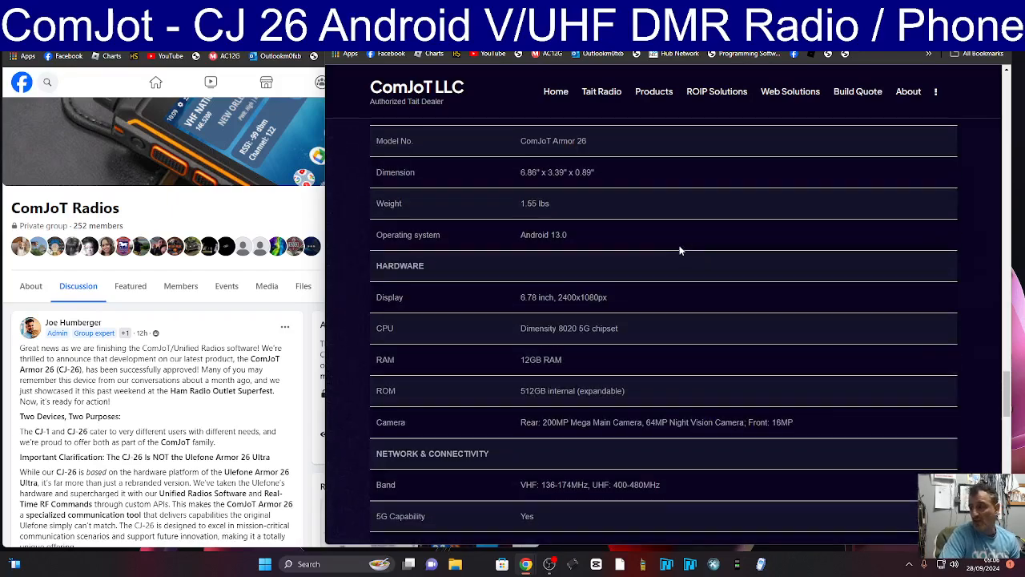
{"action": "scroll", "scroll_direction": "down", "scroll_amount": 3}
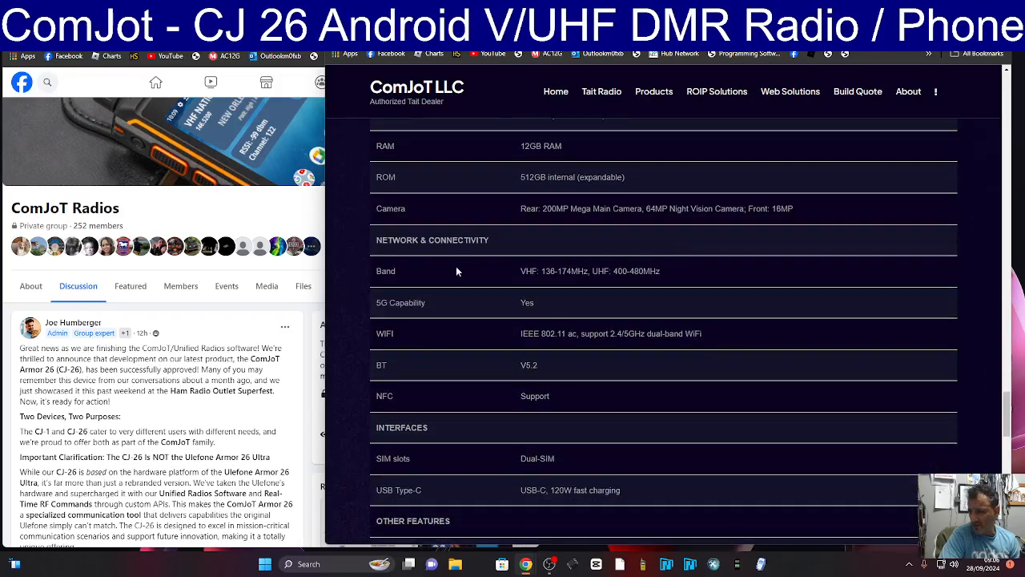
{"action": "mouse_move", "coordinate": [363, 324]}
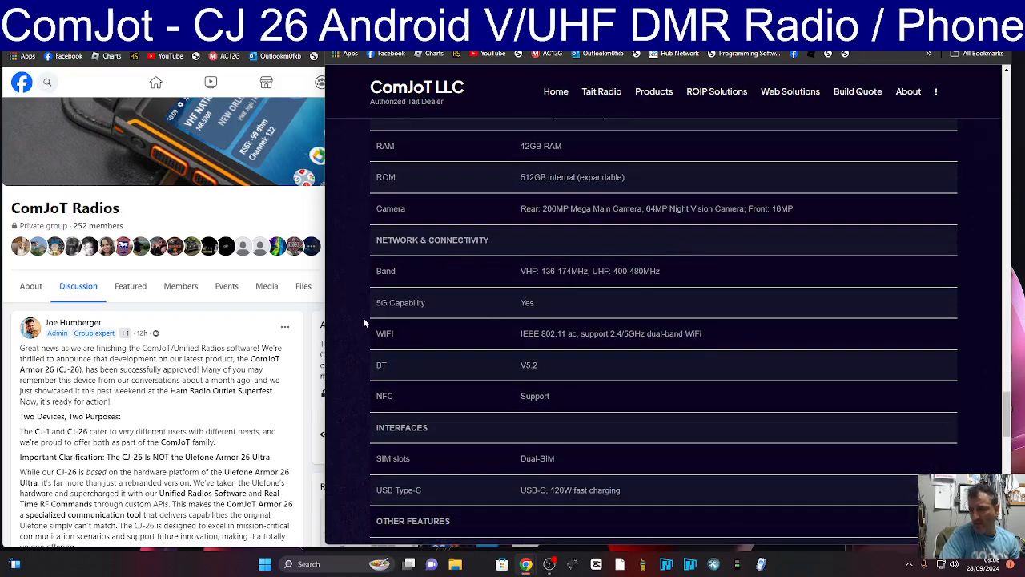
{"action": "scroll", "scroll_direction": "down", "scroll_amount": 3}
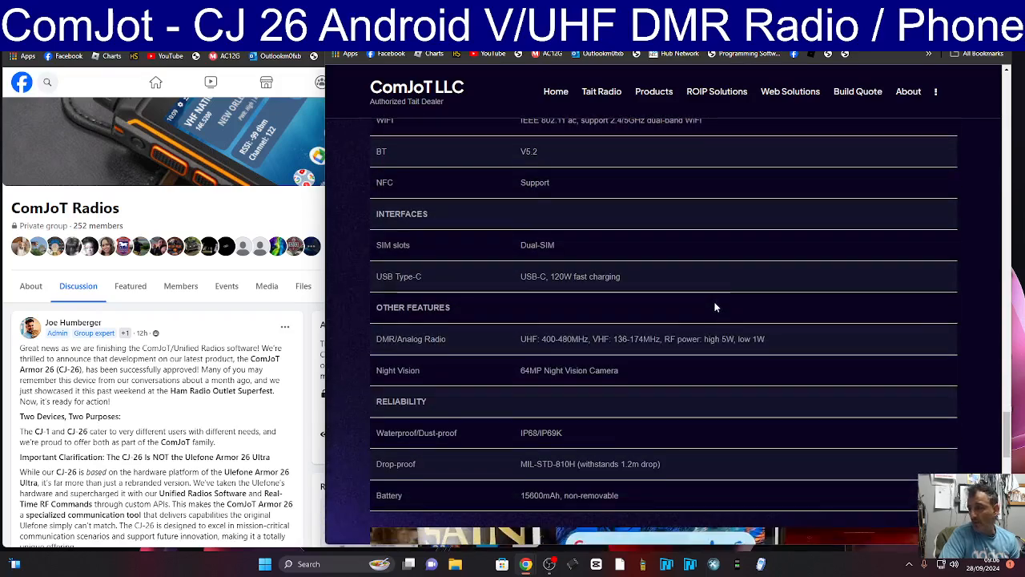
{"action": "scroll", "scroll_direction": "down", "scroll_amount": 3}
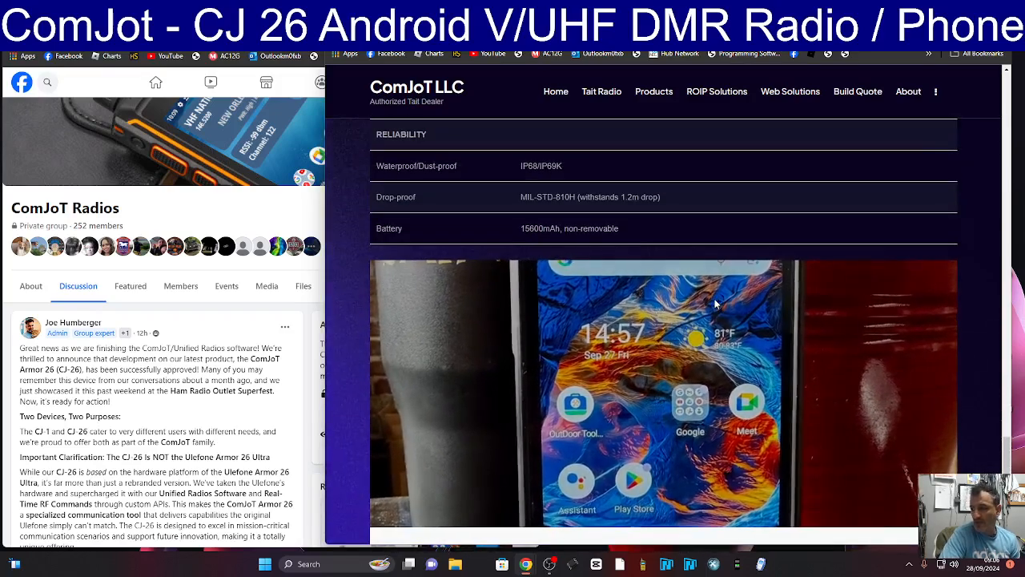
{"action": "scroll", "scroll_direction": "down", "scroll_amount": 3}
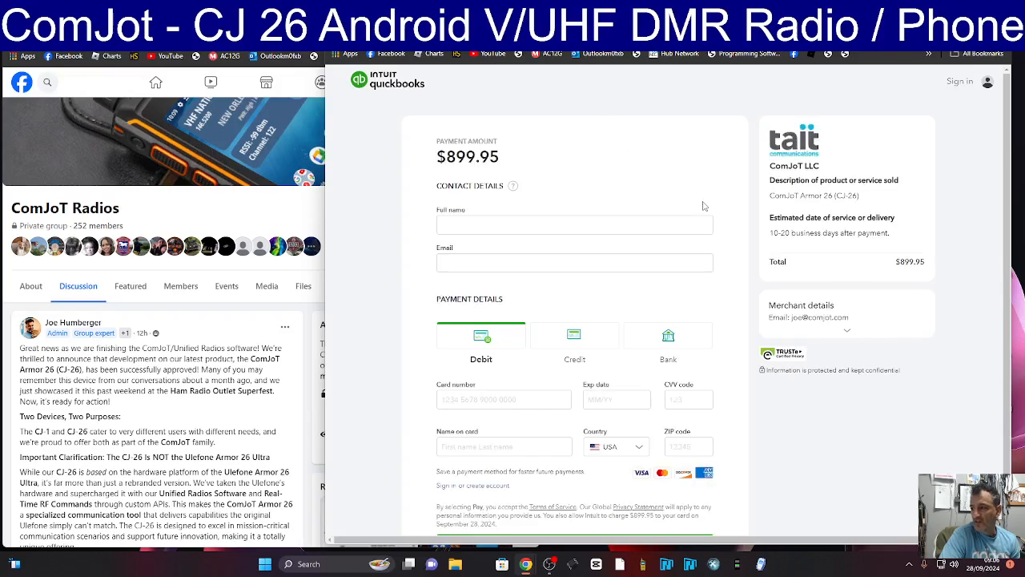
Step: Scroll the QuickBooks payment form for the ComJoT Armor 26 at $899.95
{"action": "scroll", "scroll_direction": "down", "scroll_amount": 3}
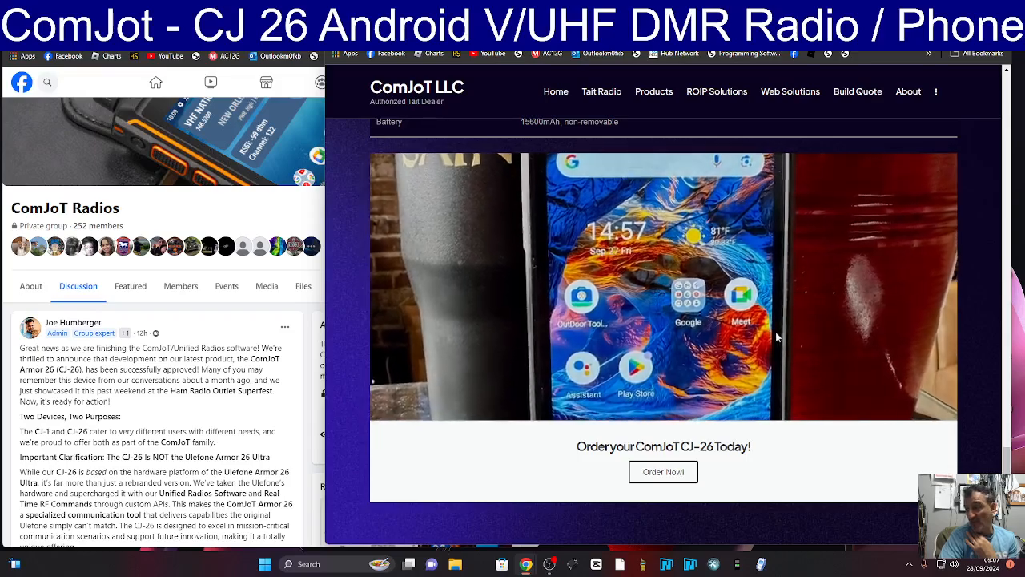
Step: Scroll the CJ-26 page through the 121dB speaker and 15600mAh battery feature sections
{"action": "scroll", "scroll_direction": "down", "scroll_amount": 3}
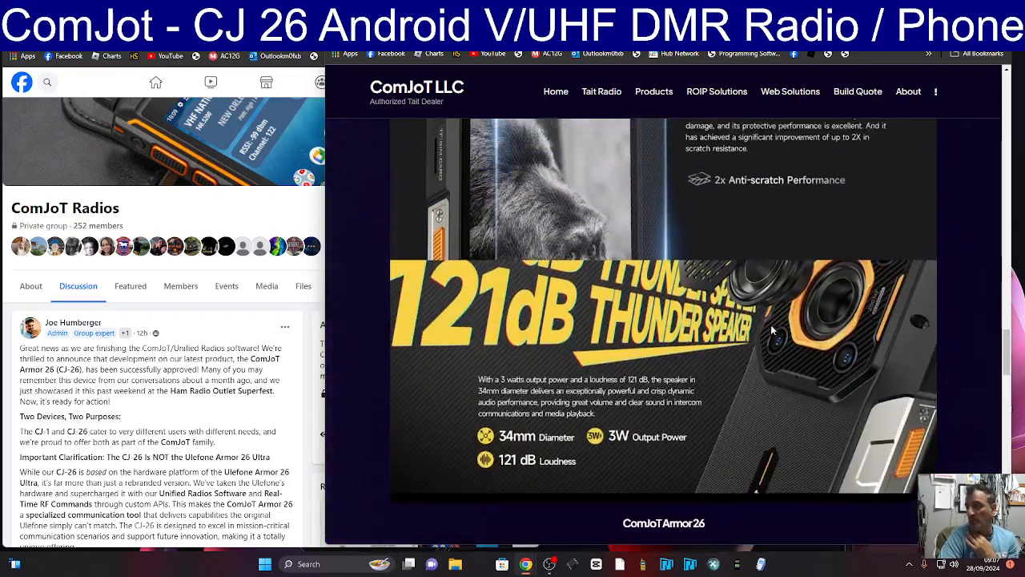
{"action": "scroll", "scroll_direction": "down", "scroll_amount": 3}
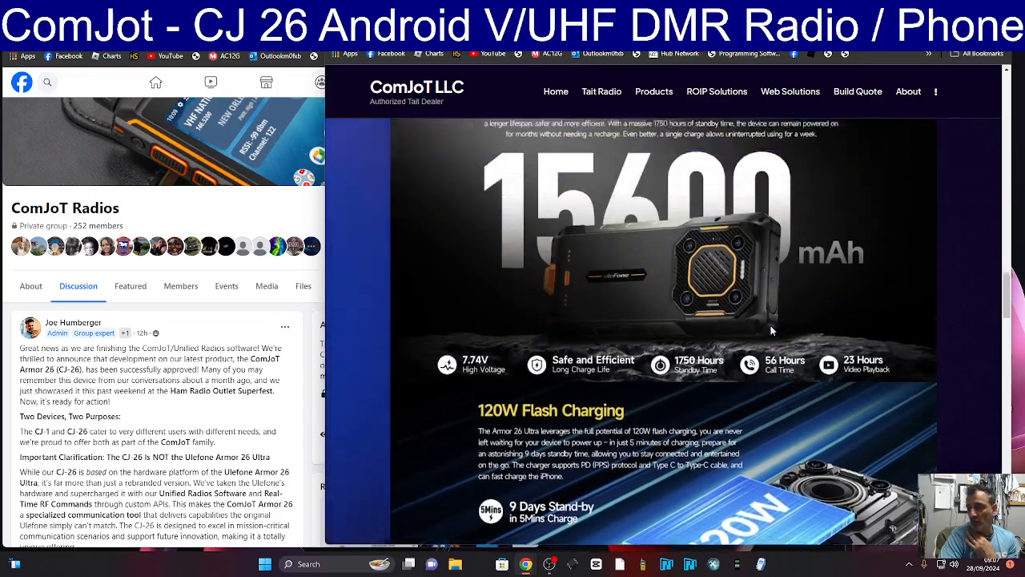
{"action": "scroll", "scroll_direction": "down", "scroll_amount": 3}
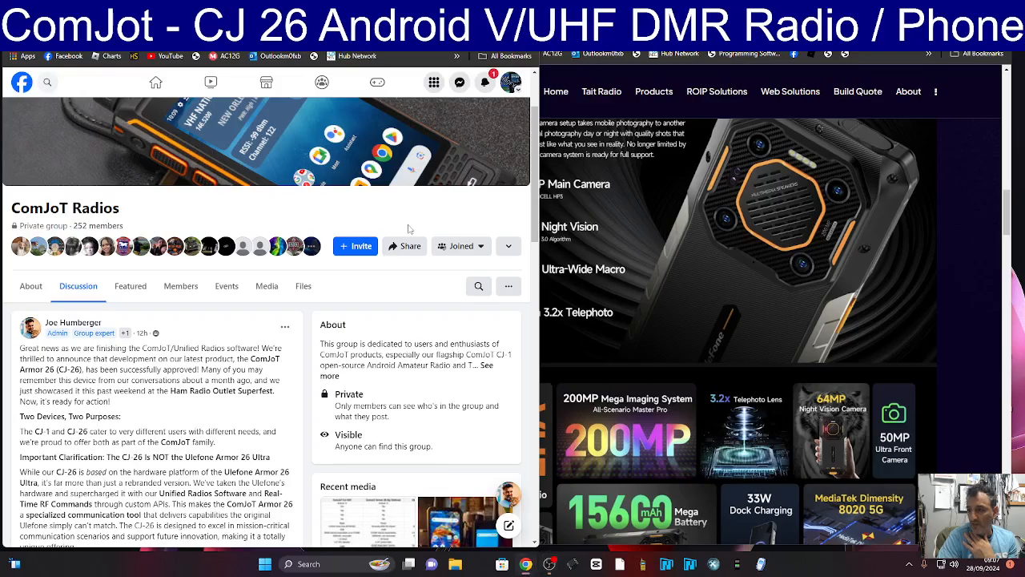
Step: View the ComJoT Radios Facebook group feed and open the 1930s Dutch aircraft listener photo post
{"action": "scroll", "scroll_direction": "down", "scroll_amount": 3}
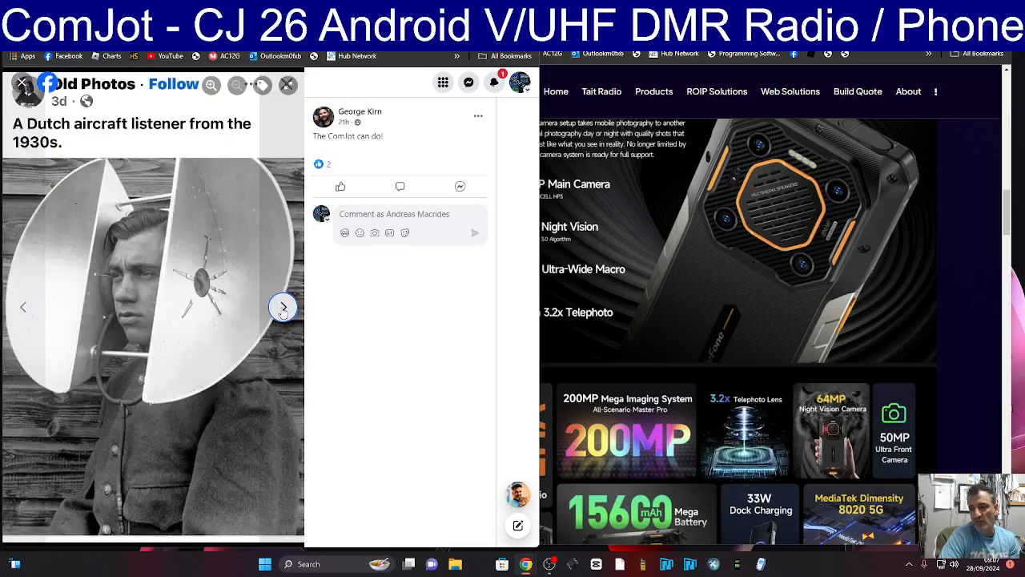
{"action": "left_click", "coordinate": [282, 307]}
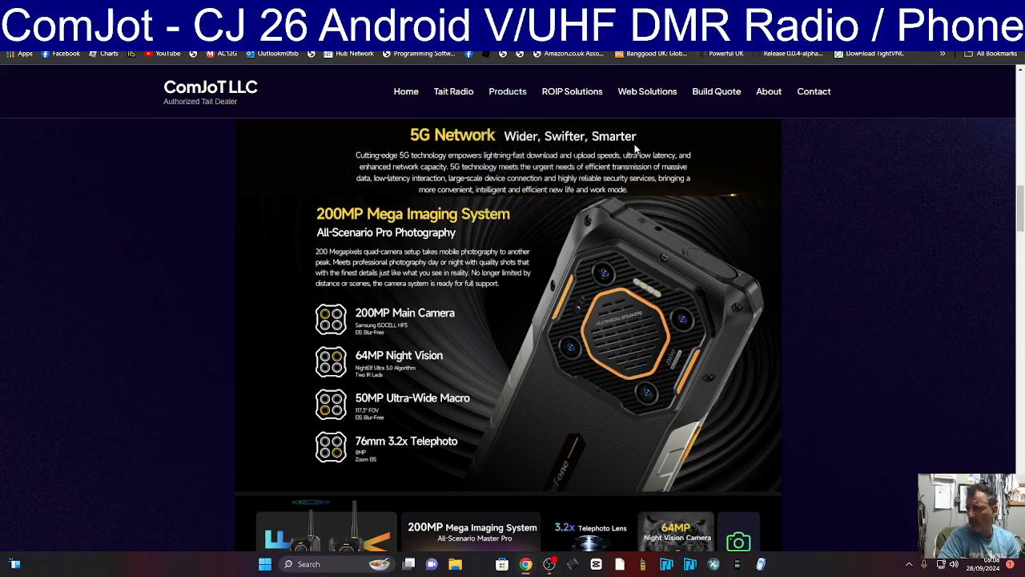
Step: Go to the CJ-1 page and scroll through Live Audio Pass Through, carrier compatibility and ordering to the company footer
{"action": "left_click", "coordinate": [506, 91]}
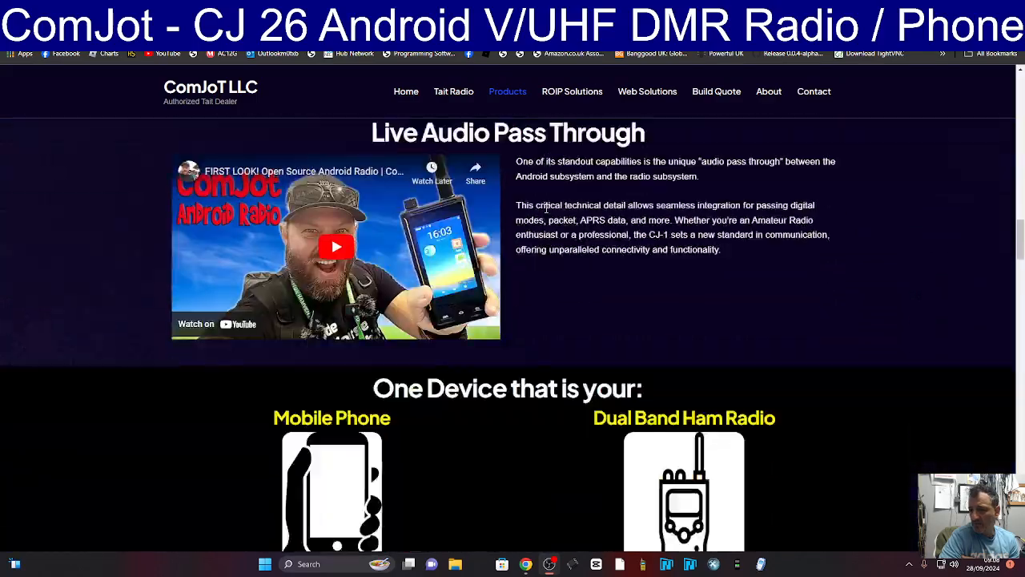
{"action": "scroll", "scroll_direction": "down", "scroll_amount": 3}
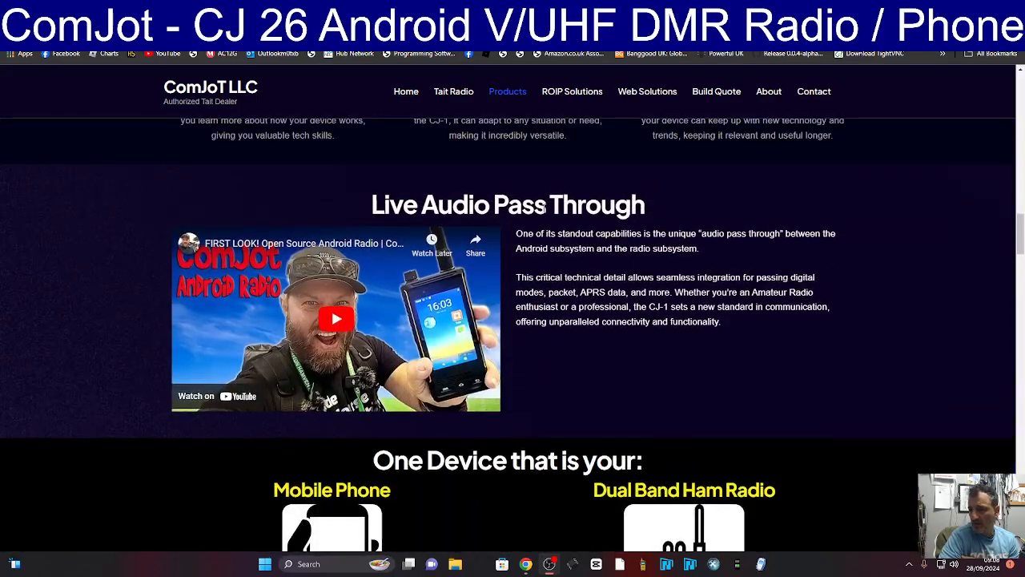
{"action": "scroll", "scroll_direction": "down", "scroll_amount": 3}
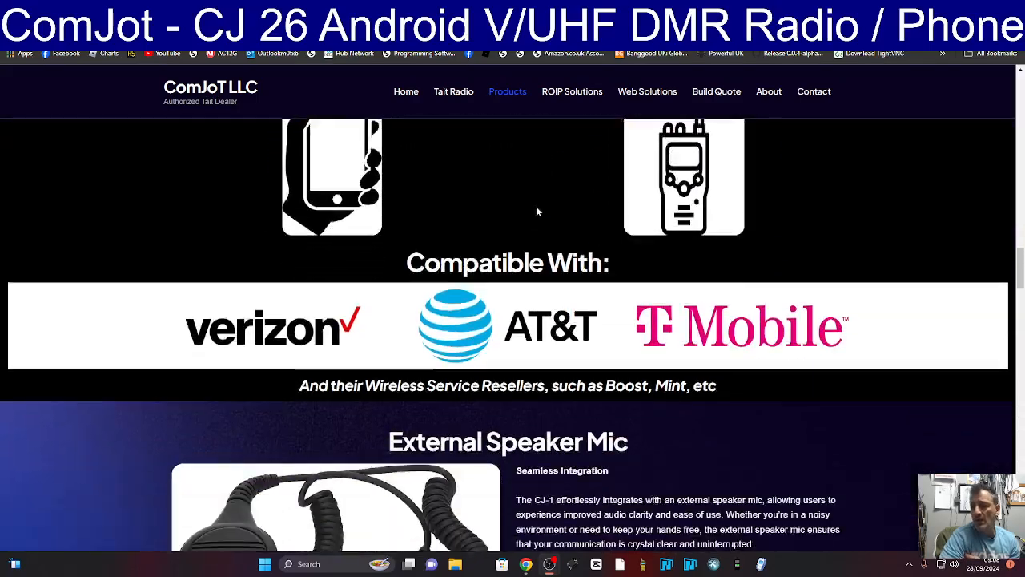
{"action": "scroll", "scroll_direction": "down", "scroll_amount": 3}
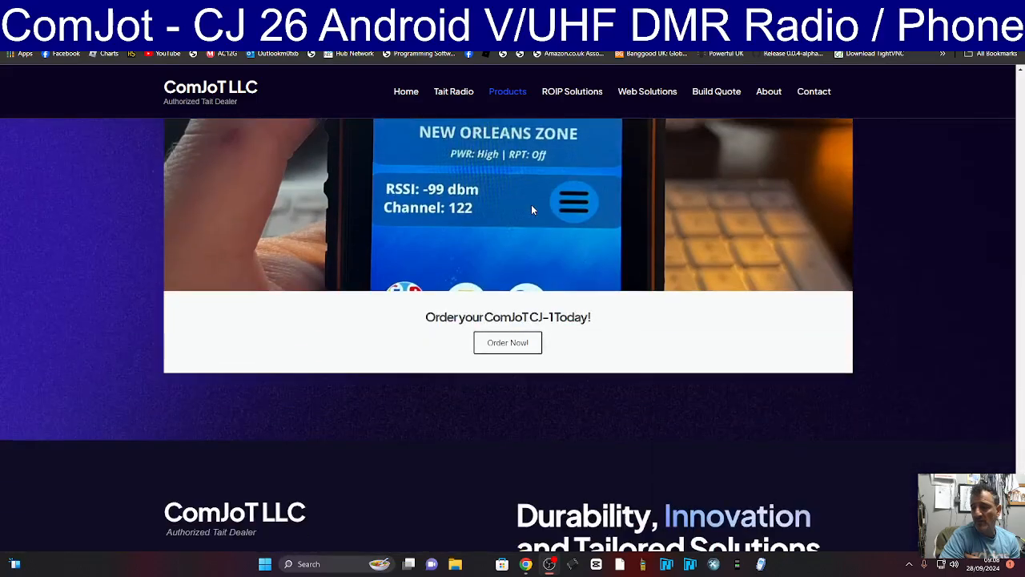
{"action": "scroll", "scroll_direction": "down", "scroll_amount": 3}
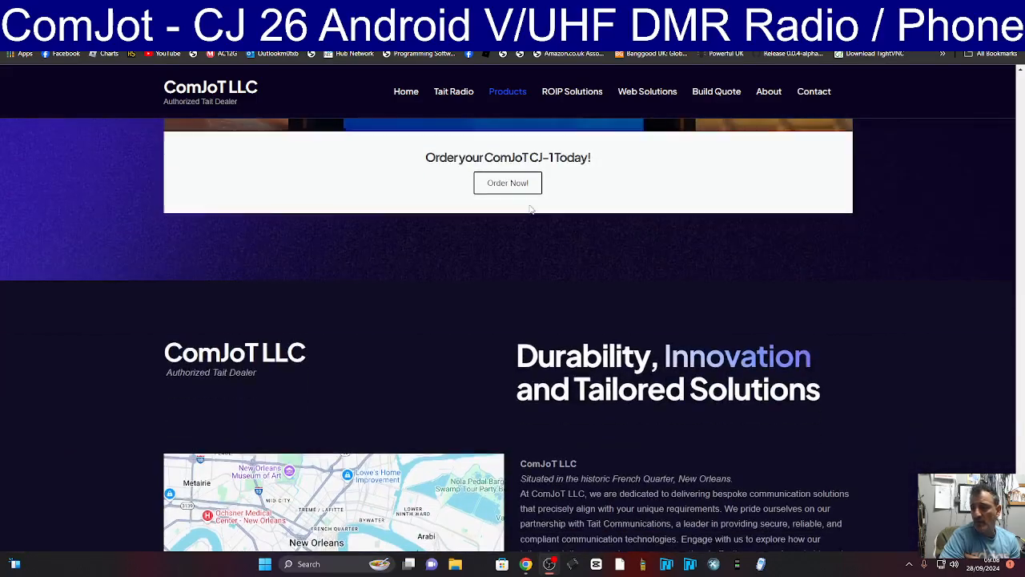
{"action": "scroll", "scroll_direction": "down", "scroll_amount": 3}
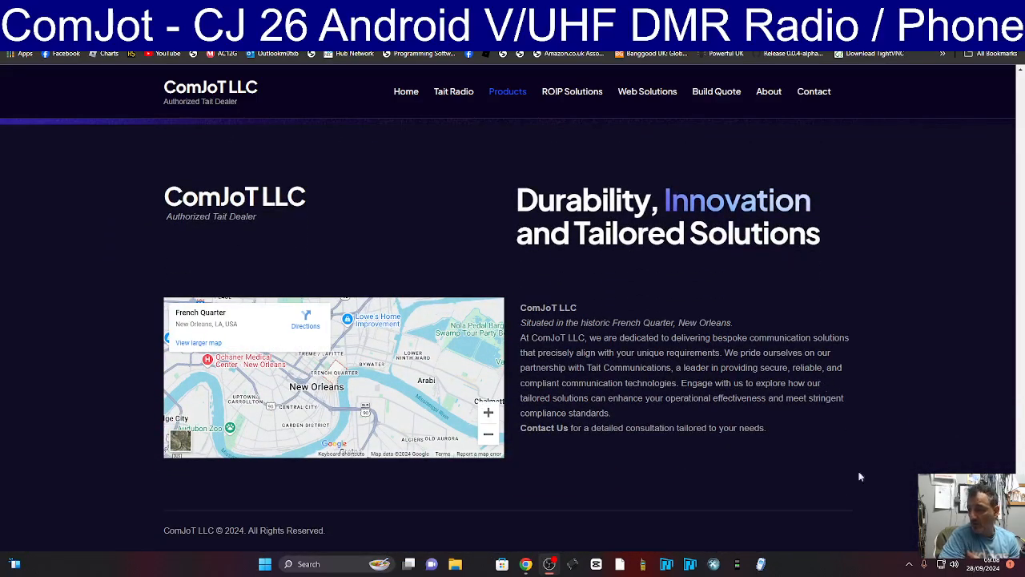